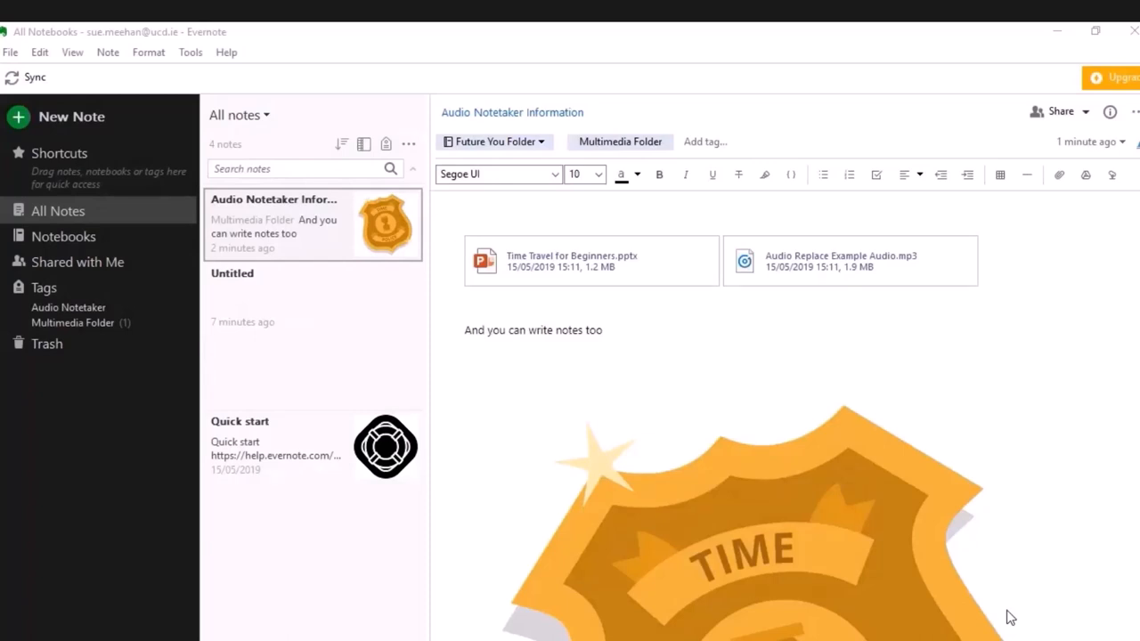
Cancel a new notebook from the Notebooks list and open First Notebook instead
scroll("down", 3)
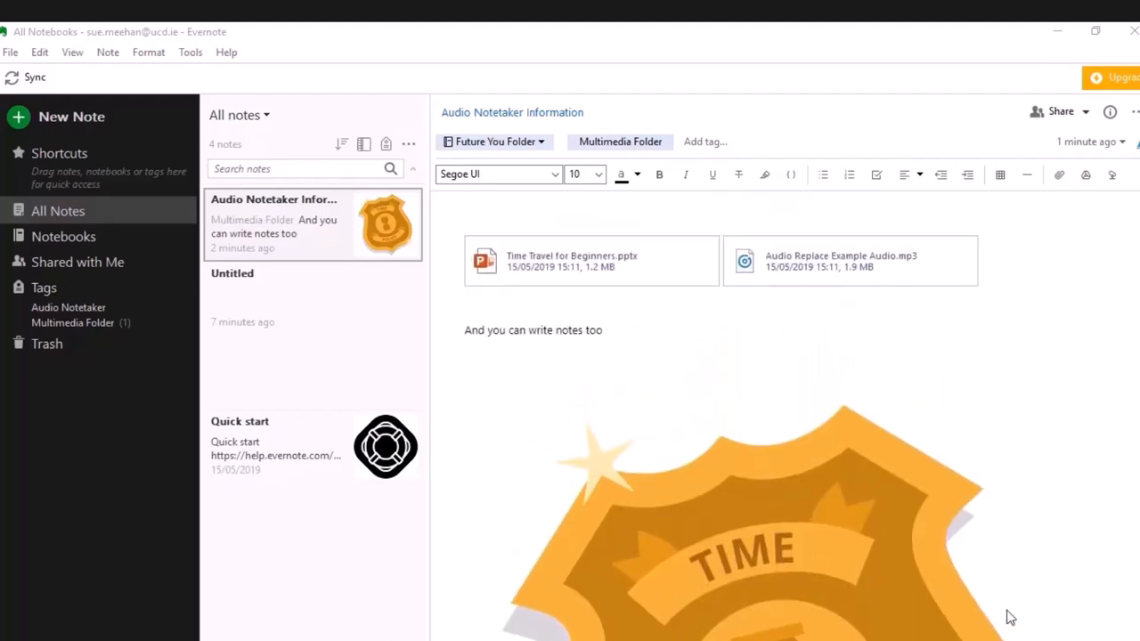
mouse_move(802, 524)
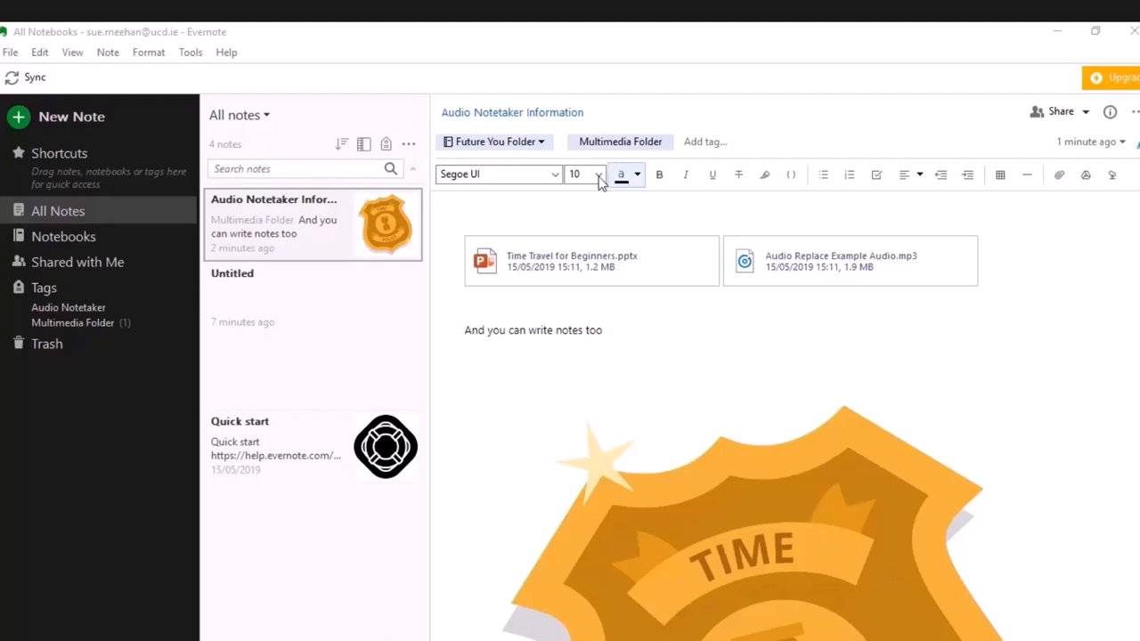
mouse_move(632, 450)
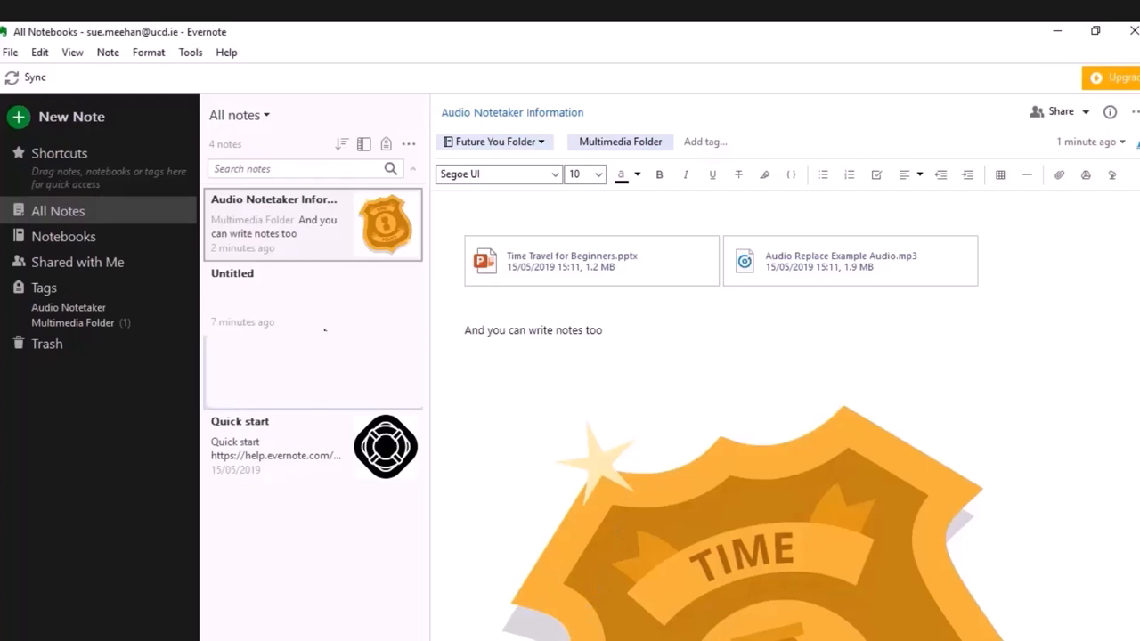
left_click(63, 236)
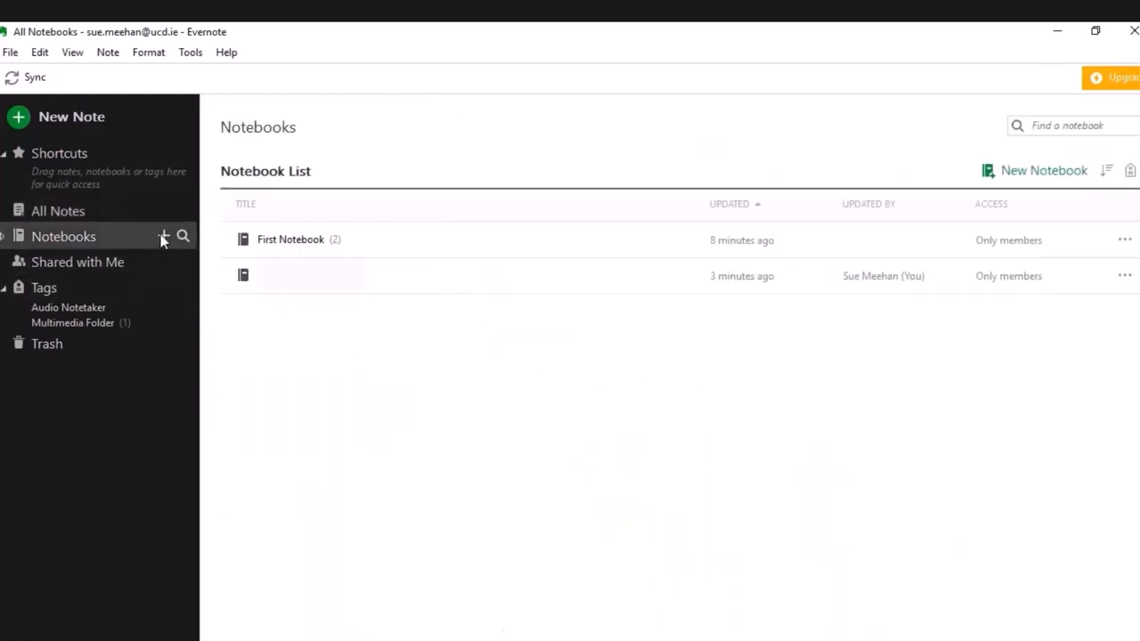
left_click(1044, 170)
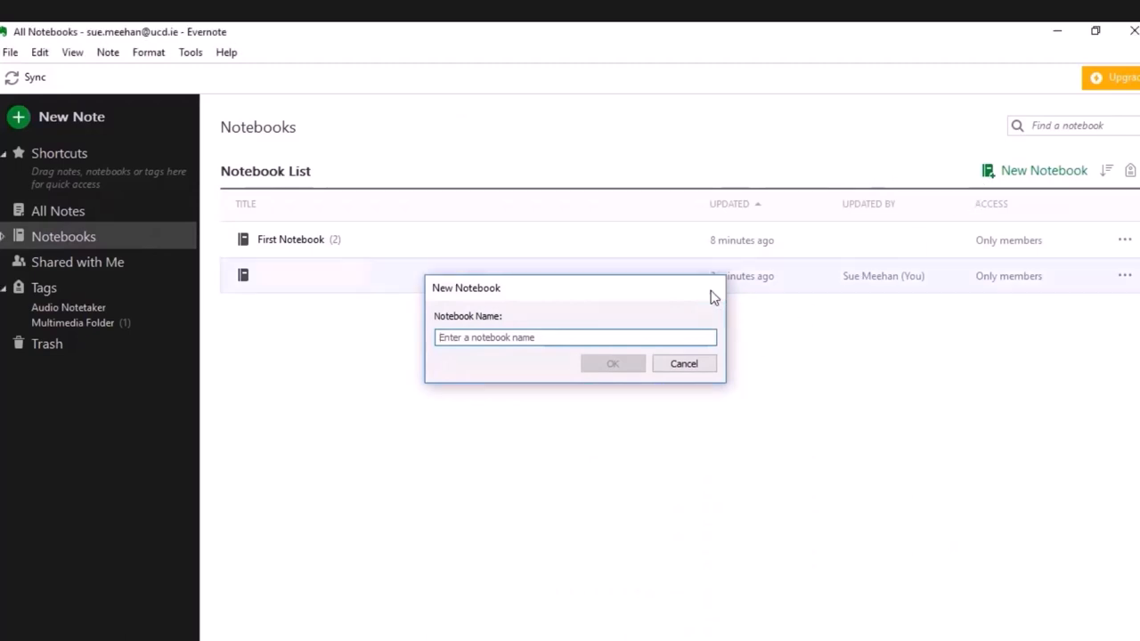
left_click(683, 363)
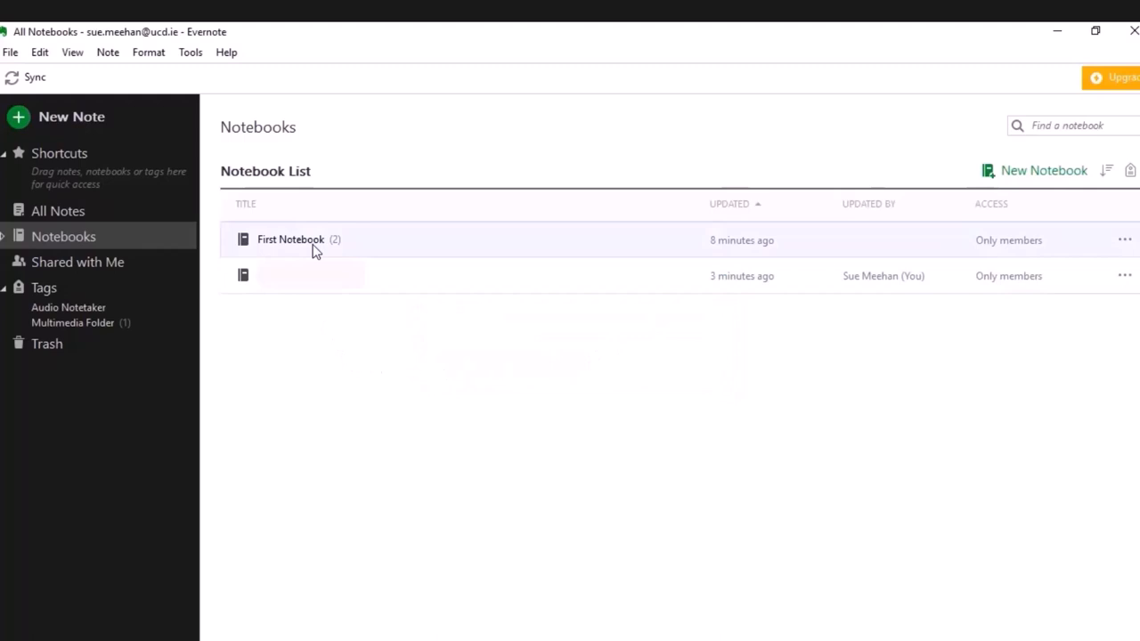
double_click(290, 239)
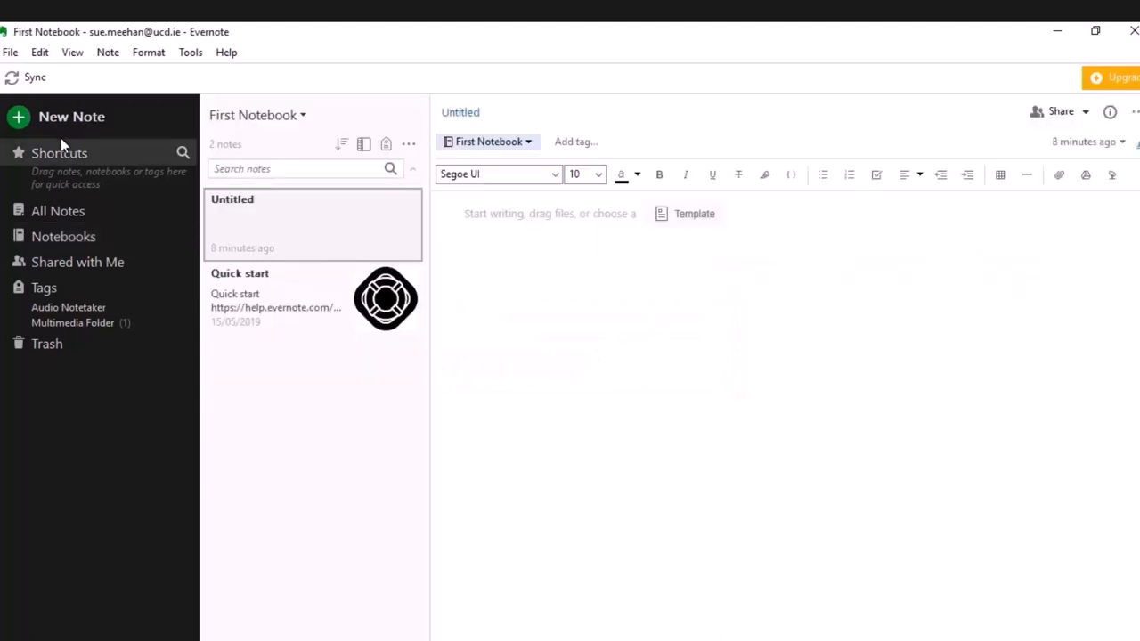
Add the line 'Add info here.' at the top of the Audio Notetaker Information note
left_click(57, 211)
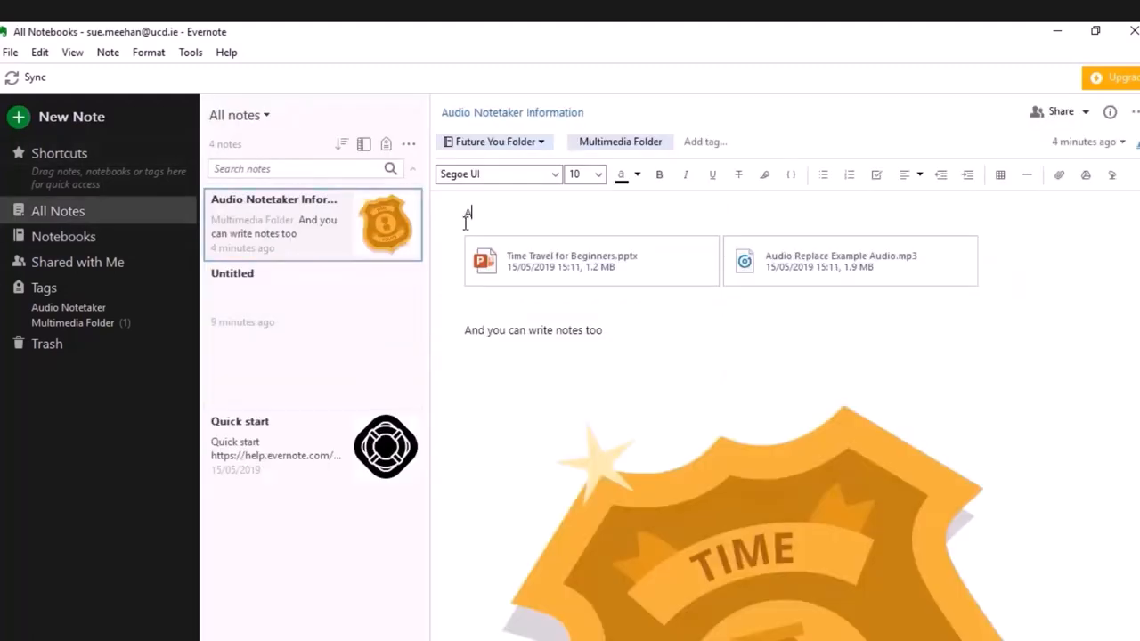
type("Add info here.")
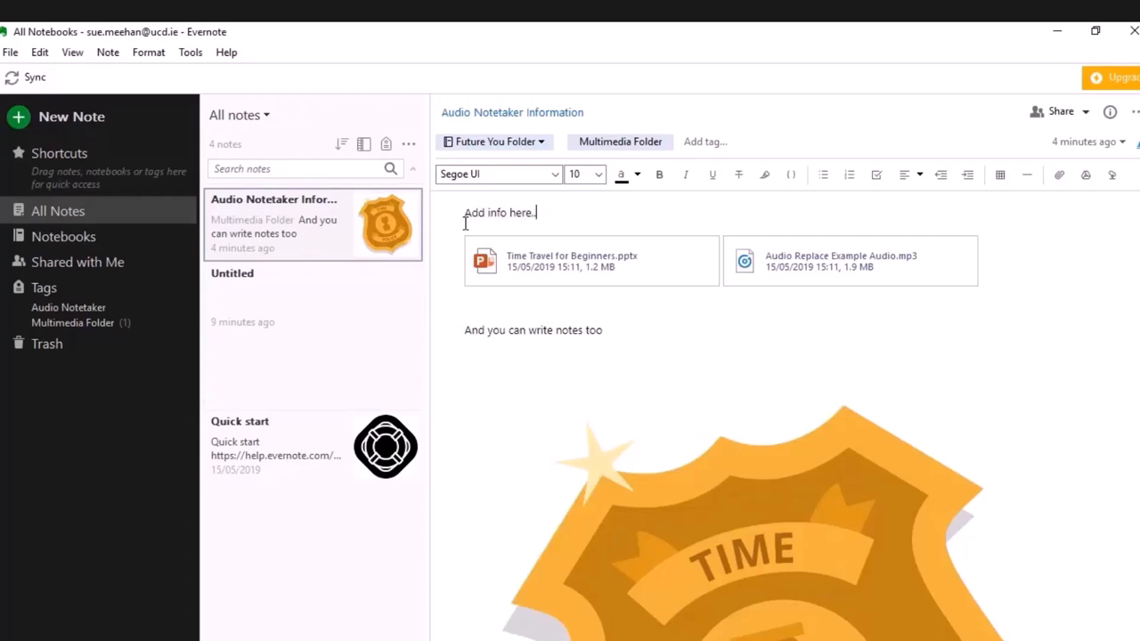
mouse_move(780, 263)
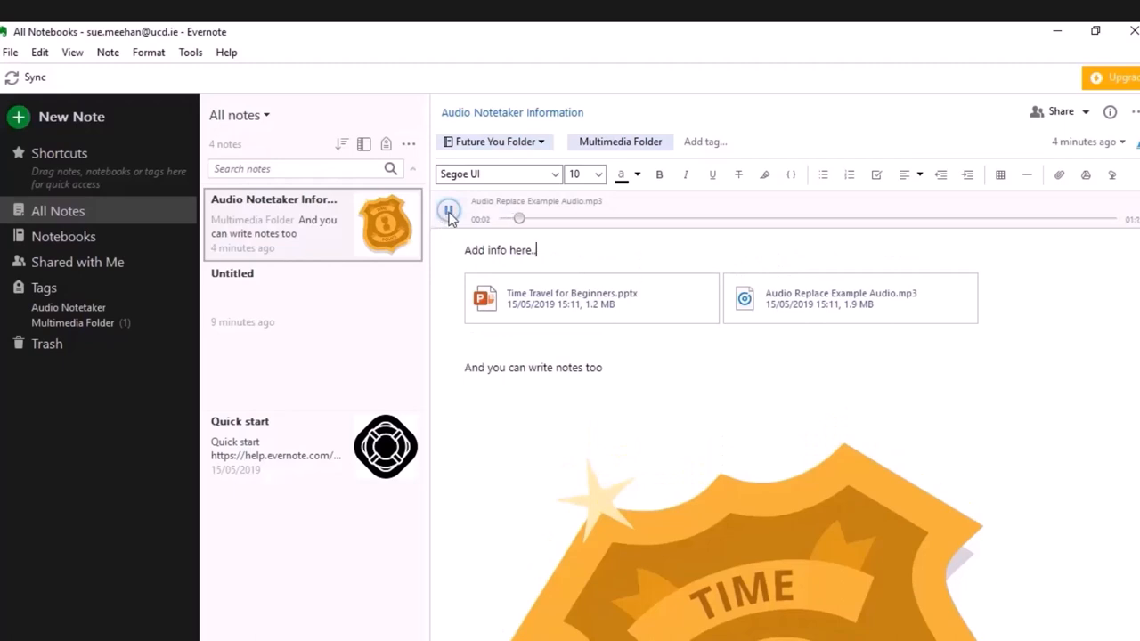
Pause the audio and open the Time Travel for Beginners PowerPoint attachment
left_click(448, 211)
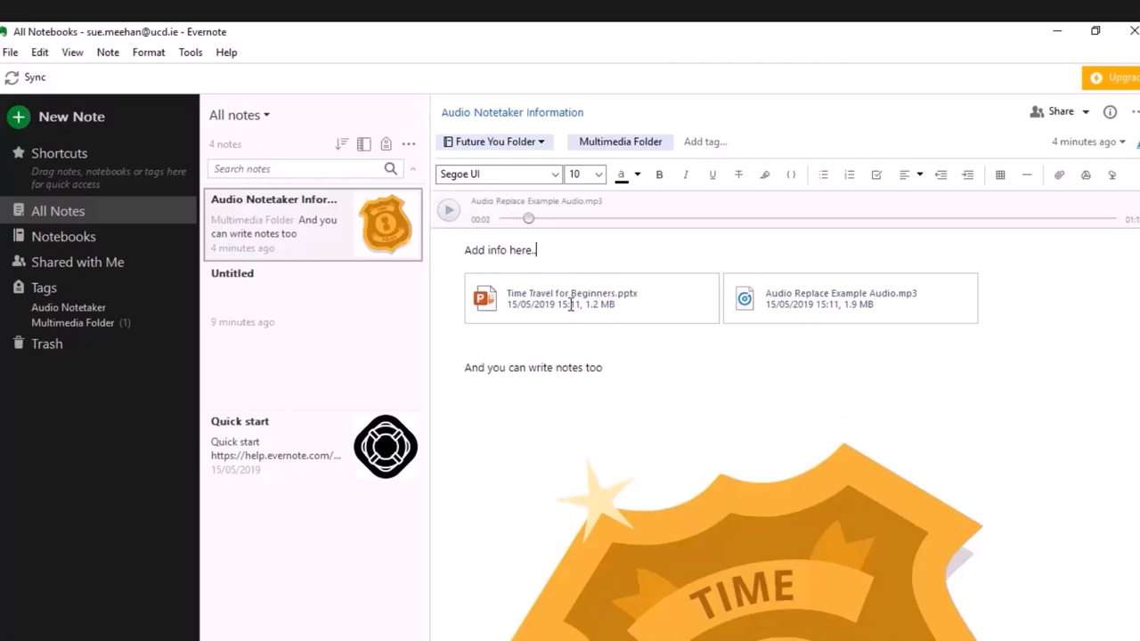
double_click(590, 298)
type("t")
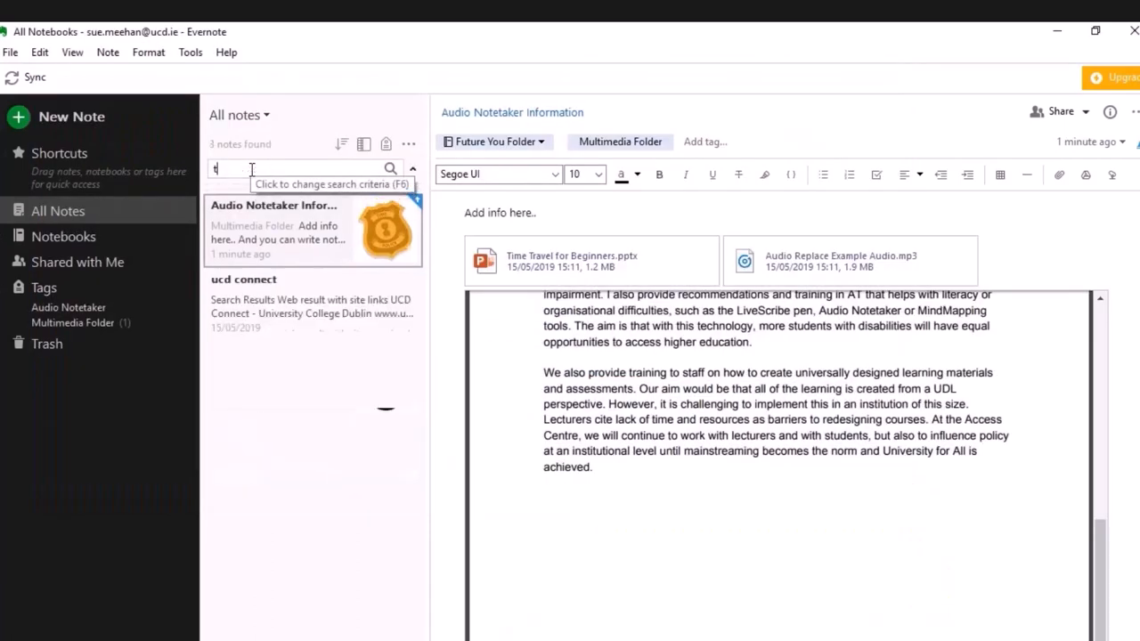
Search notes for 'time' and scroll to its highlighted match in the PDF
type("ime")
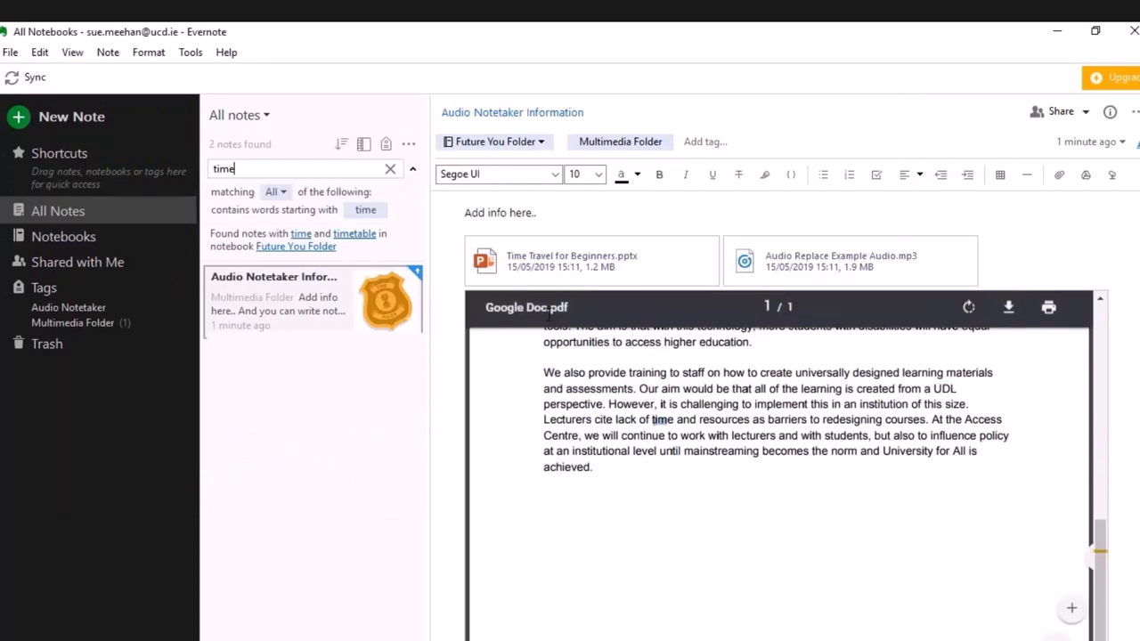
scroll("down", 3)
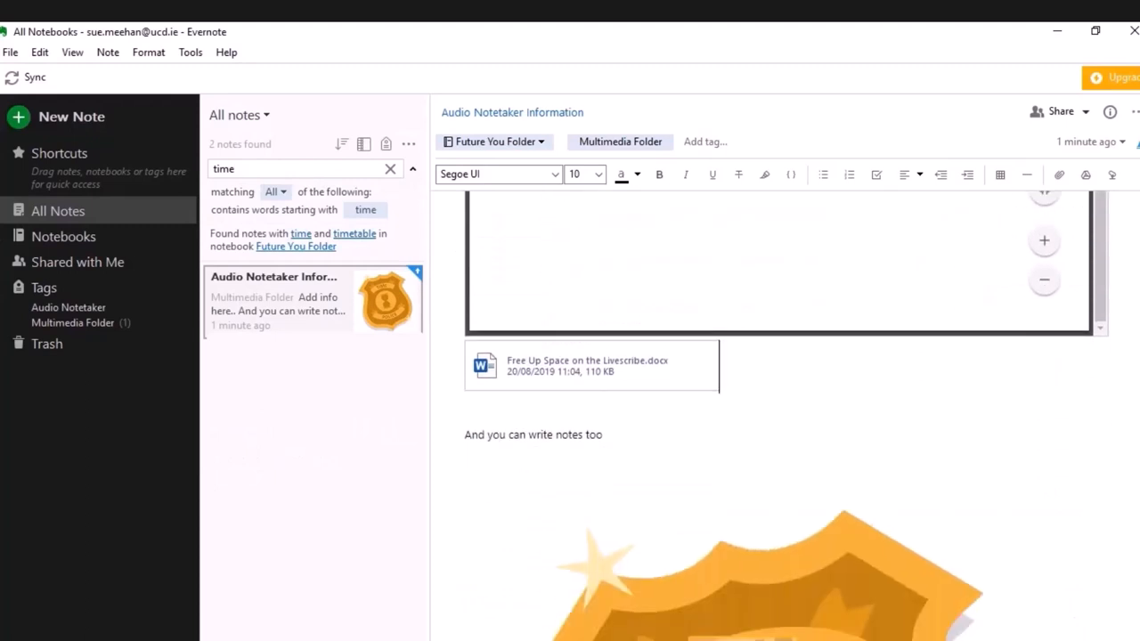
scroll("down", 3)
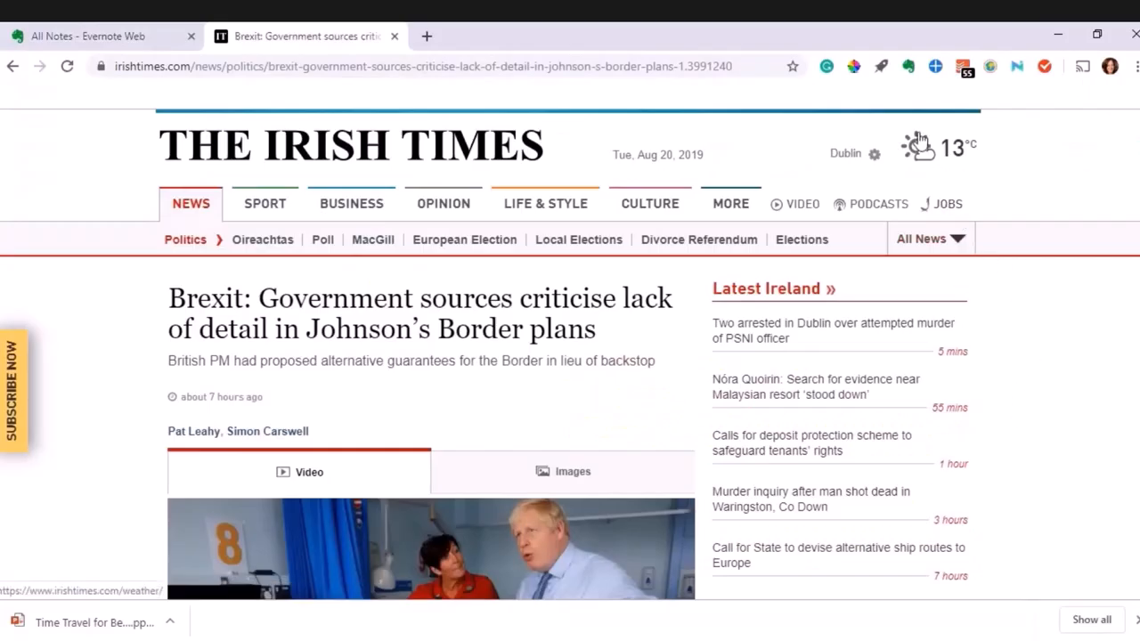
mouse_move(908, 66)
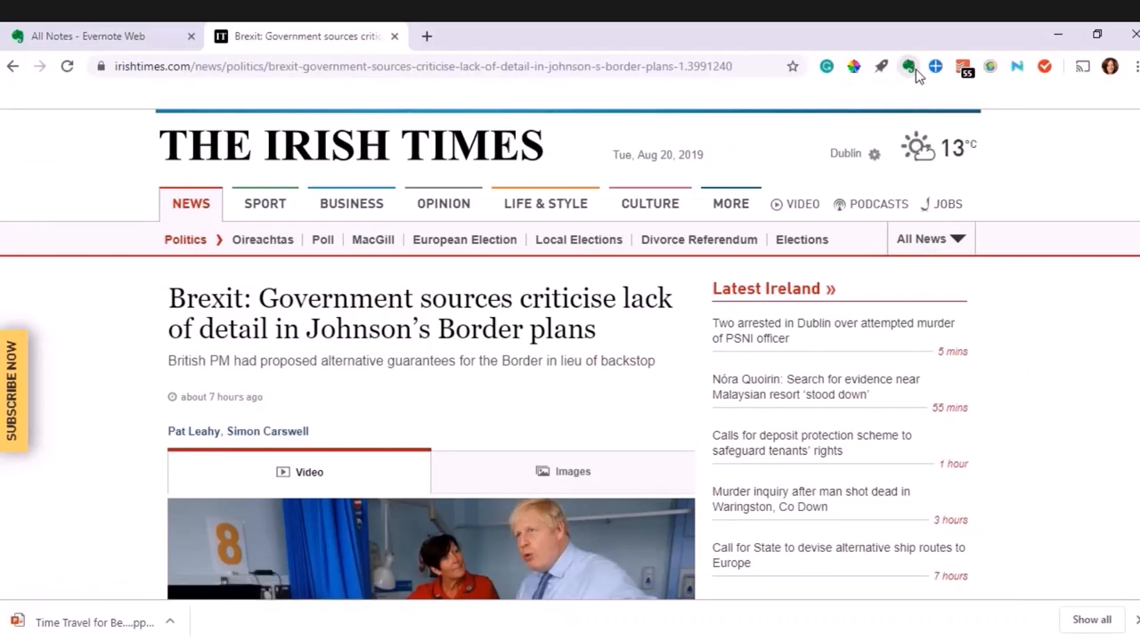
Launch the Evernote Web Clipper on the Irish Times Brexit article
left_click(907, 66)
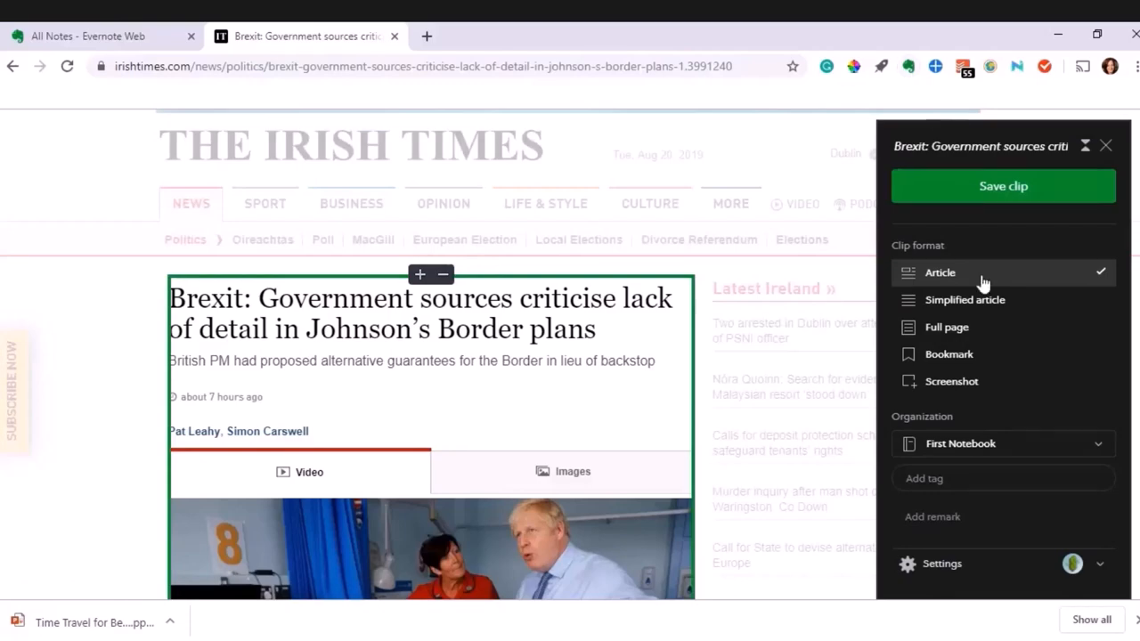
Preview Simplified article, Full page and Bookmark, then clip a headline screenshot to First Notebook
scroll("down", 3)
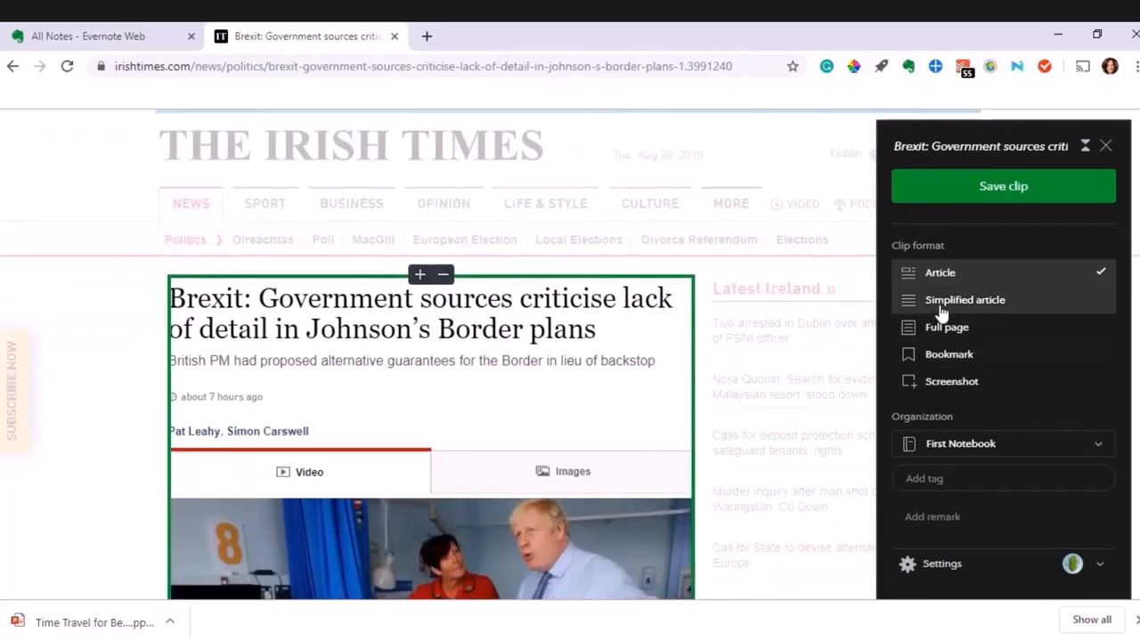
left_click(965, 299)
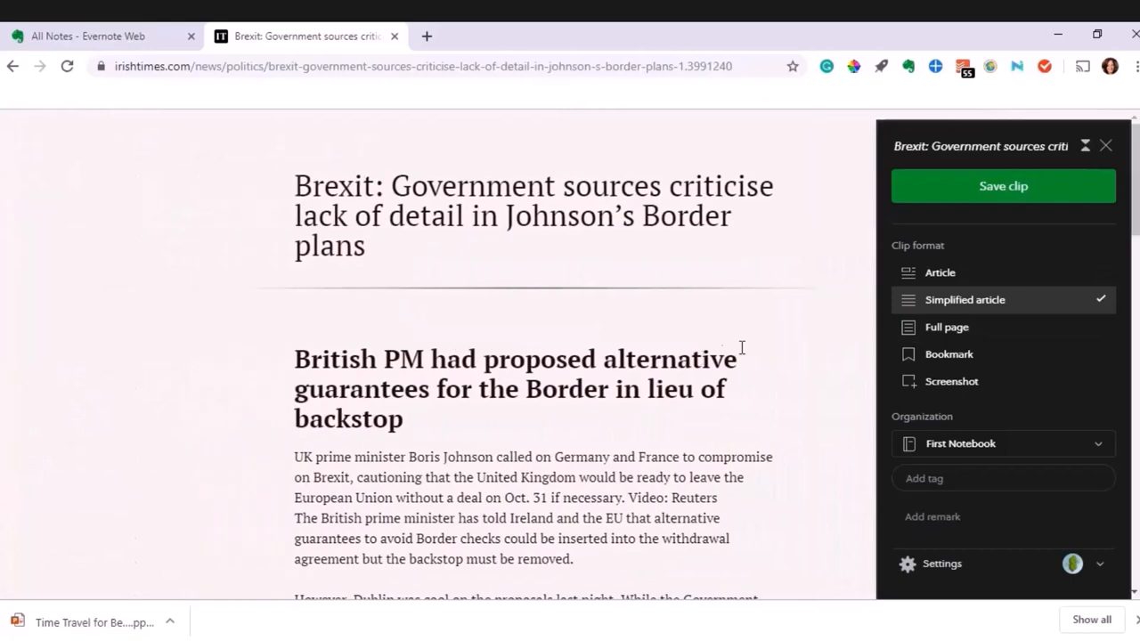
left_click(947, 327)
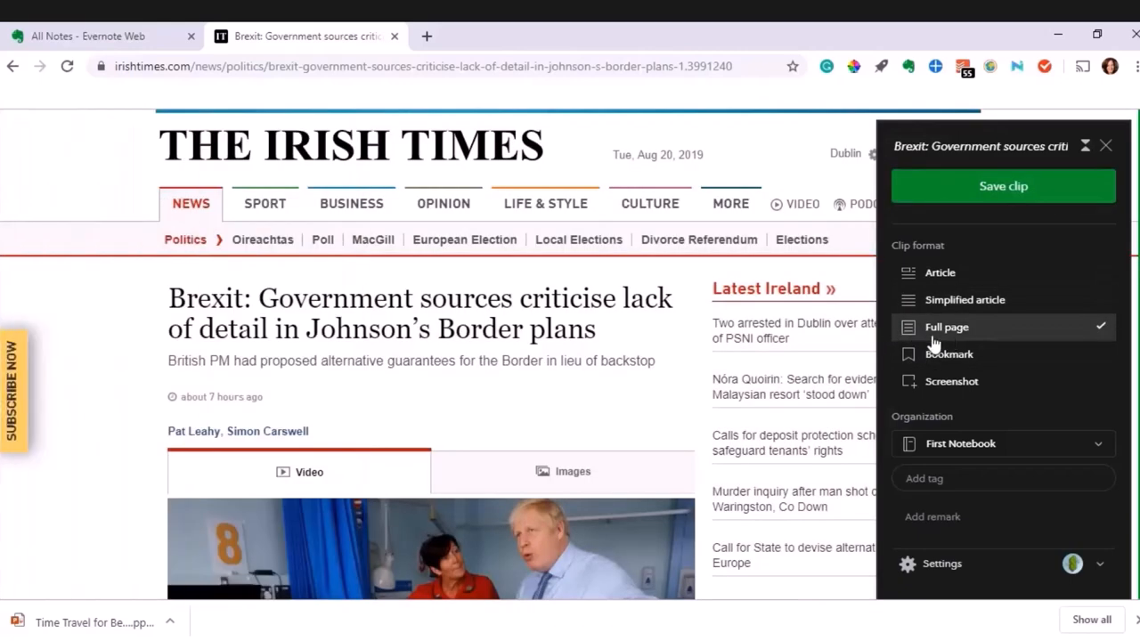
left_click(950, 354)
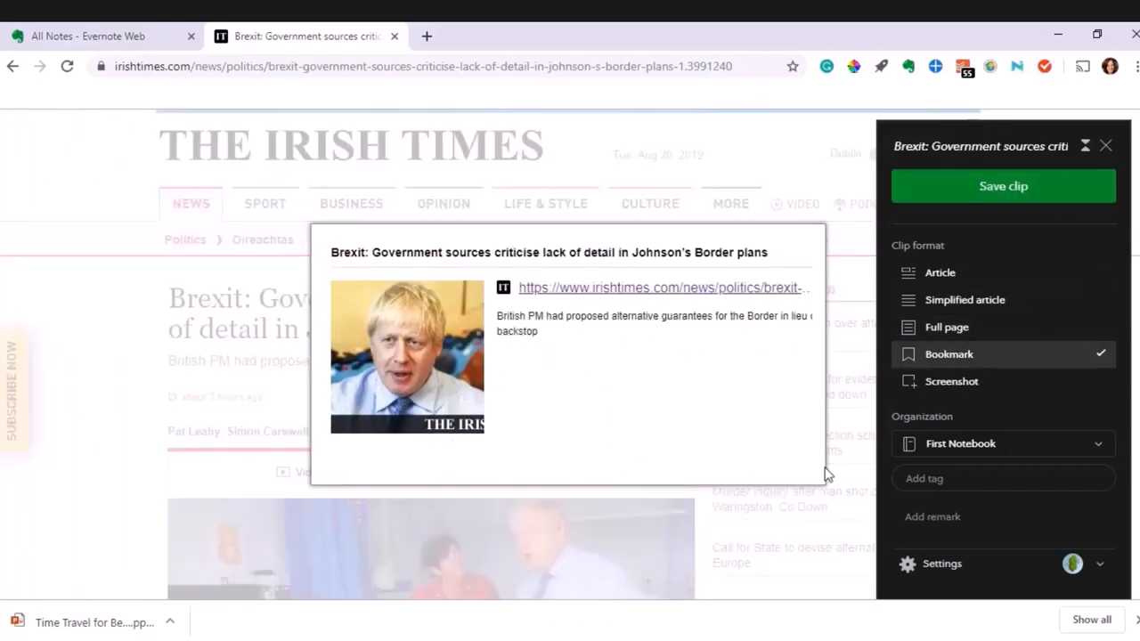
left_click(1003, 186)
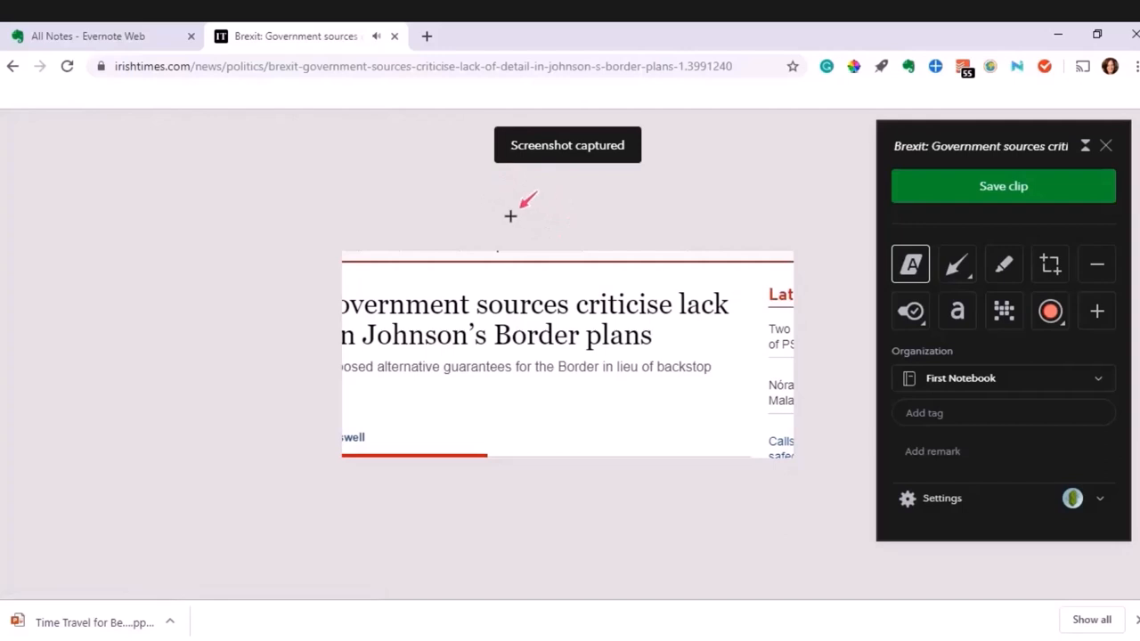
left_click(1004, 377)
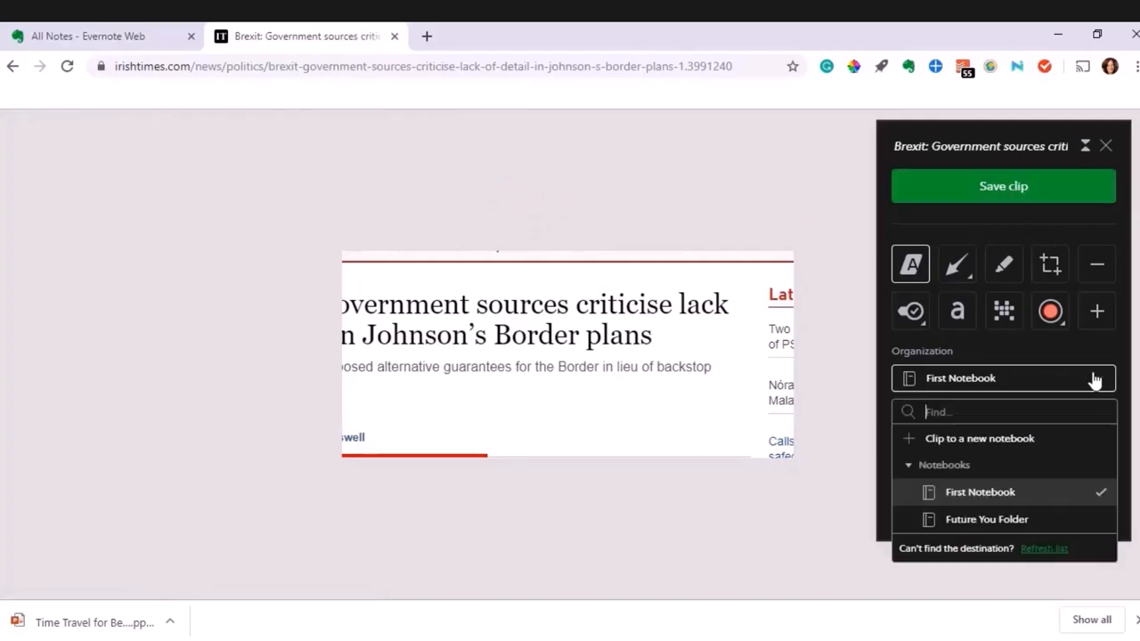